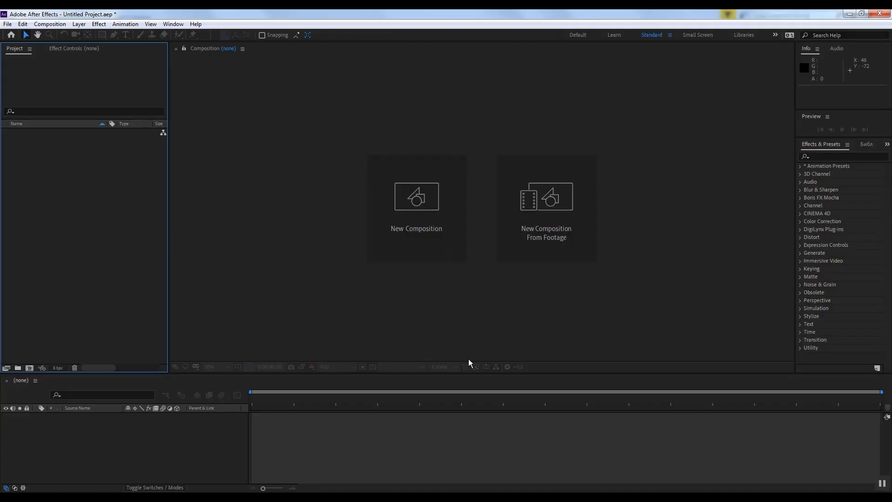
Create Comp 1 and bring the Venice canal photo demoA.jpg into it as a layer.
{"action": "left_click", "coordinate": [54, 24]}
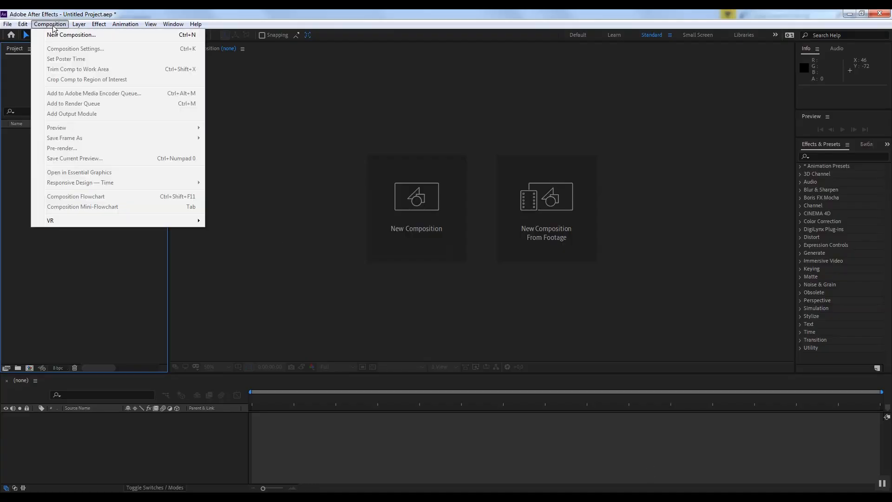
{"action": "left_click", "coordinate": [70, 36]}
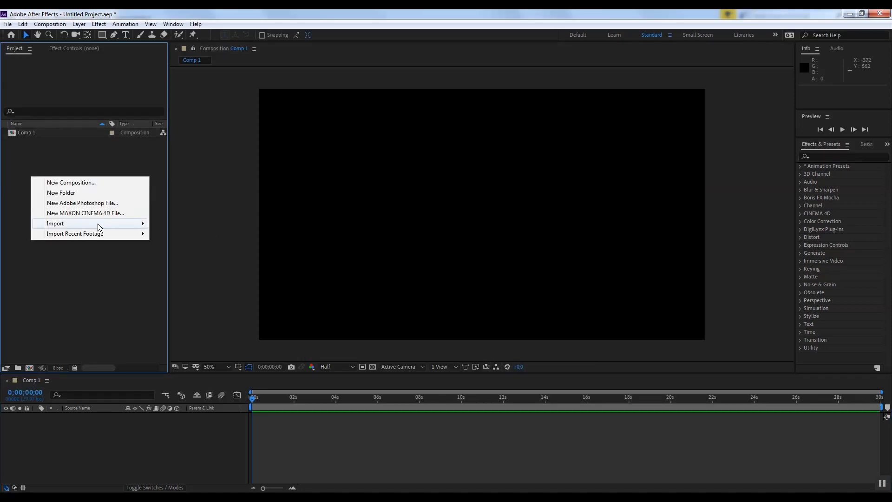
{"action": "left_click", "coordinate": [56, 223]}
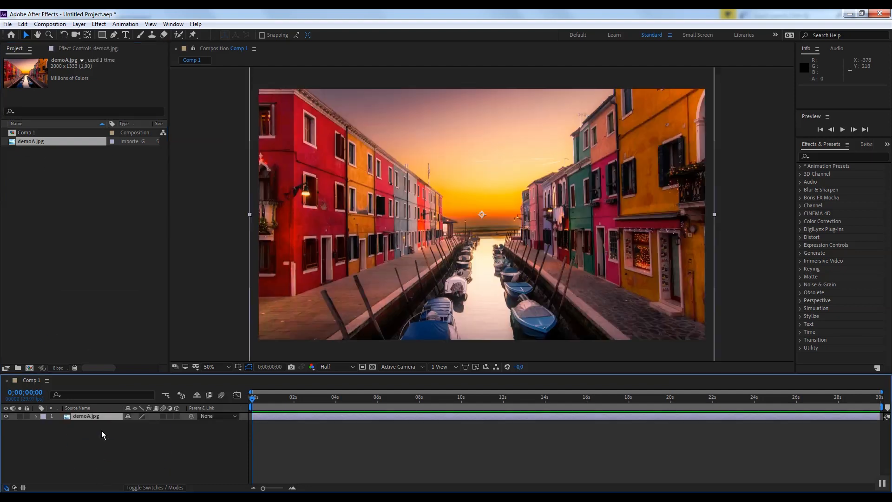
Apply DigiLynx The Perspective to the photo layer with Creation Mode on.
{"action": "left_click", "coordinate": [801, 229]}
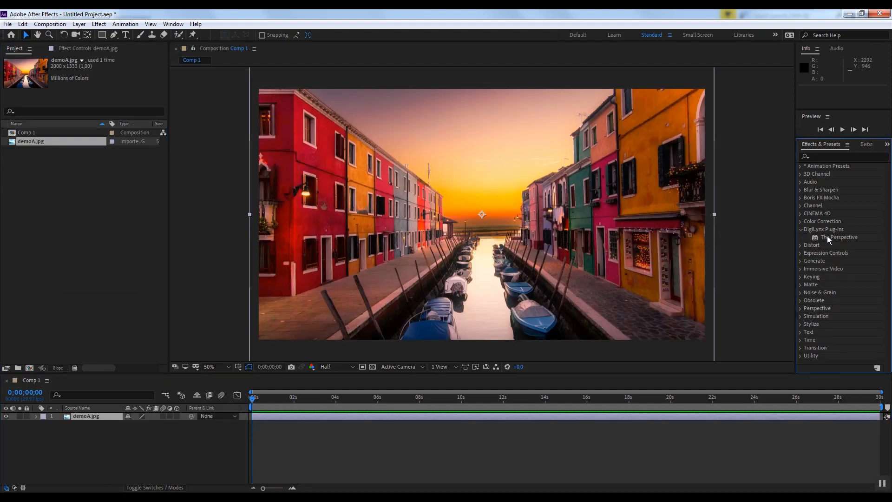
{"action": "double_click", "coordinate": [839, 237]}
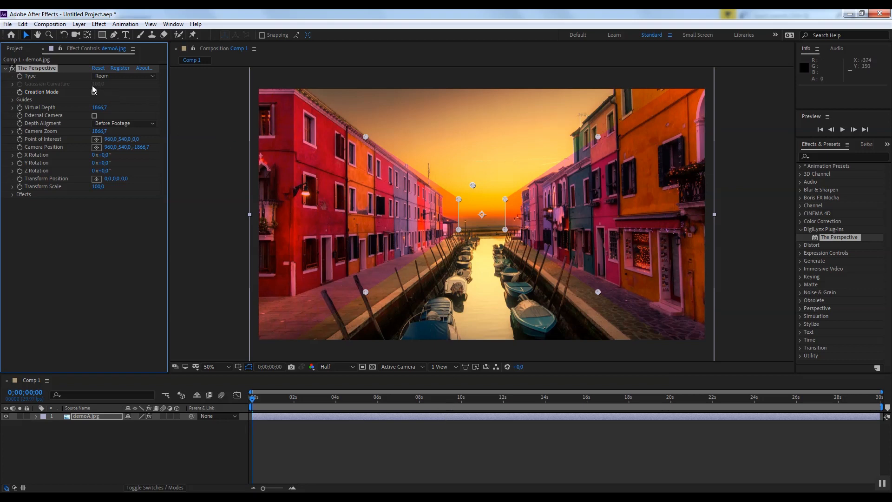
{"action": "left_click", "coordinate": [94, 92]}
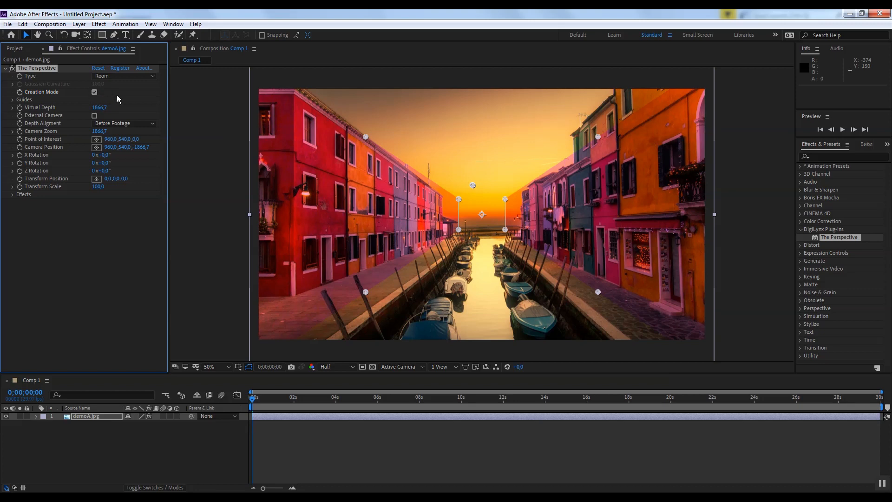
Try the Cone perspective type, then set the type back to Room.
{"action": "left_click", "coordinate": [123, 76]}
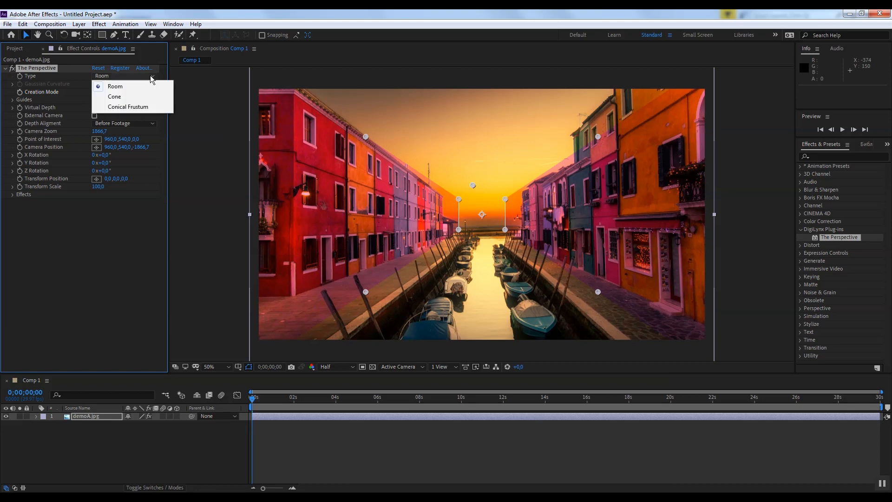
{"action": "mouse_move", "coordinate": [150, 92]}
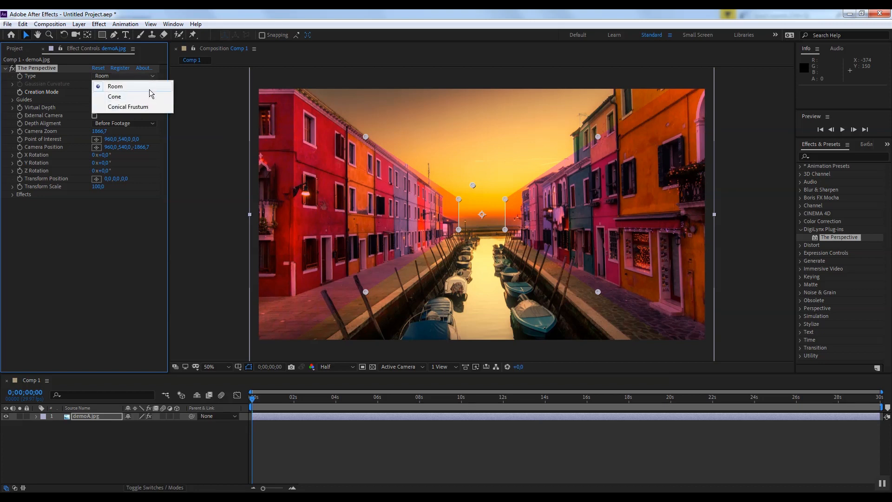
{"action": "left_click", "coordinate": [114, 96]}
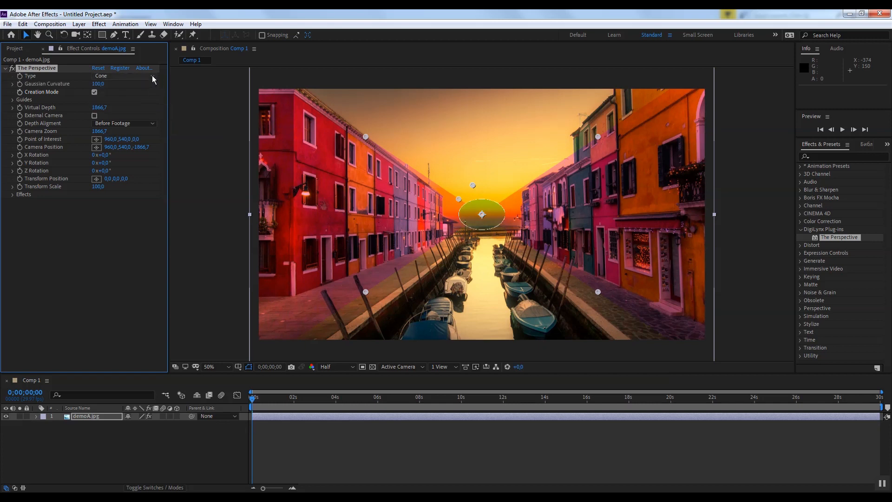
{"action": "left_click", "coordinate": [114, 77]}
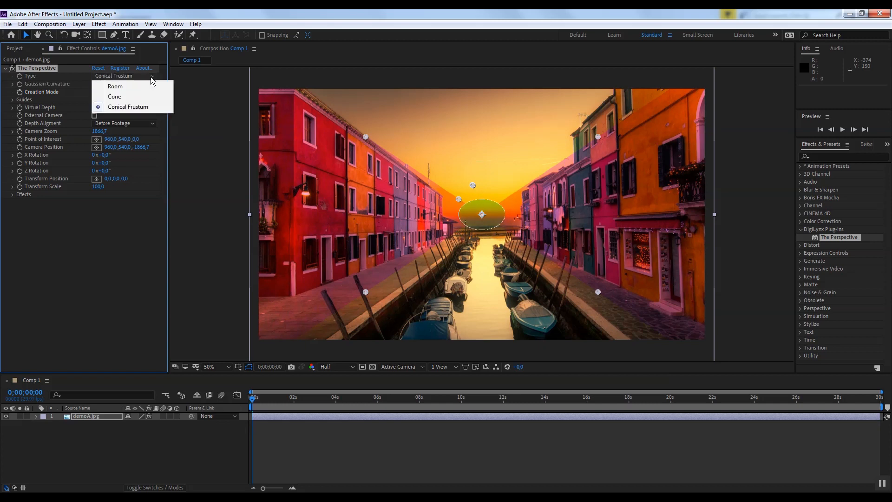
{"action": "left_click", "coordinate": [115, 86]}
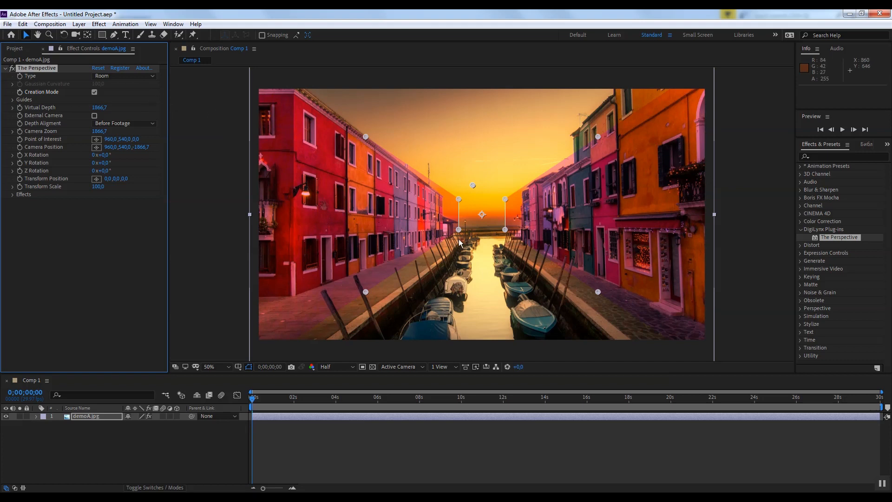
{"action": "mouse_move", "coordinate": [661, 319]}
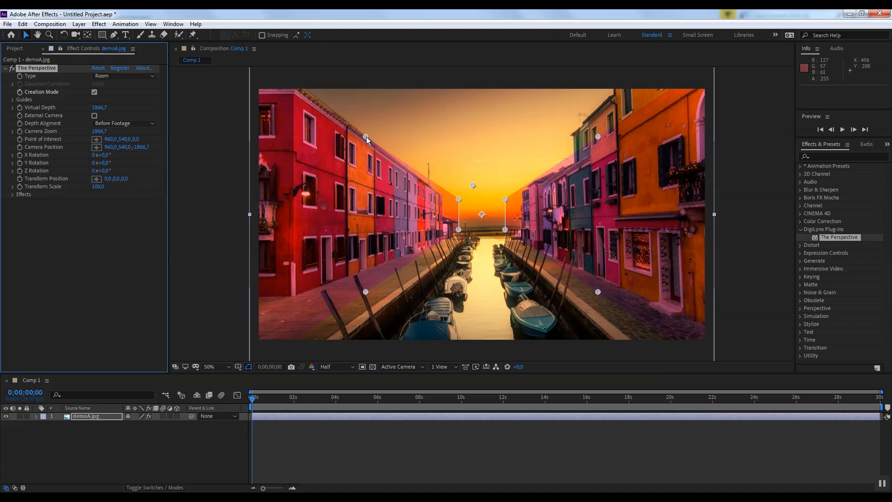
Drag the Room guide corners onto the canal's rooflines, banks and vanishing point.
{"action": "left_click", "coordinate": [123, 76]}
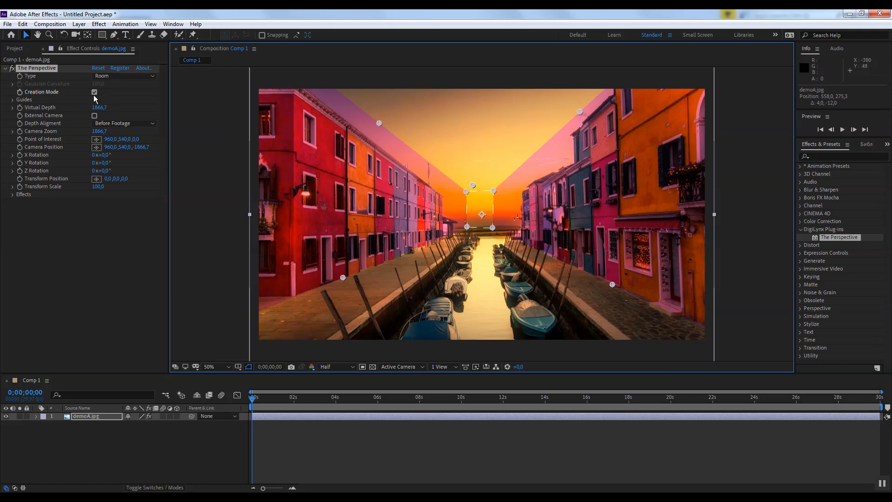
Turn off Creation Mode and register The Perspective with its purchase code.
{"action": "left_click", "coordinate": [94, 91]}
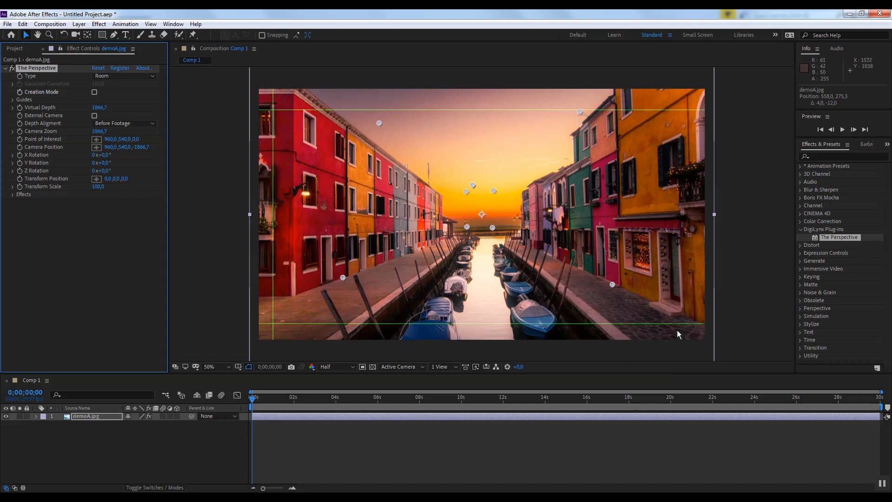
{"action": "mouse_move", "coordinate": [708, 332]}
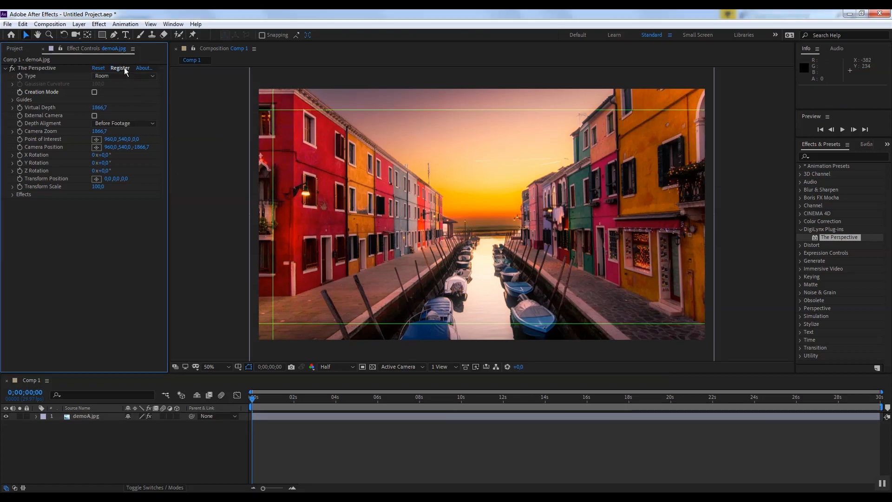
{"action": "left_click", "coordinate": [120, 68]}
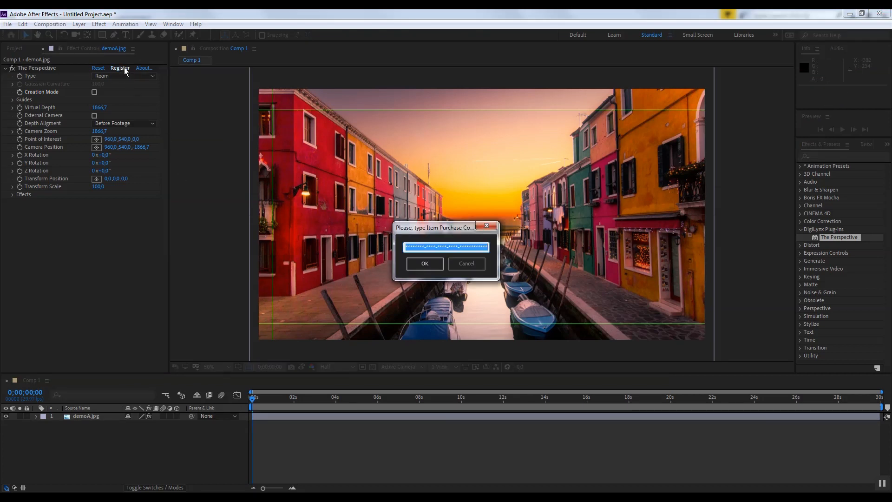
{"action": "mouse_move", "coordinate": [322, 310]}
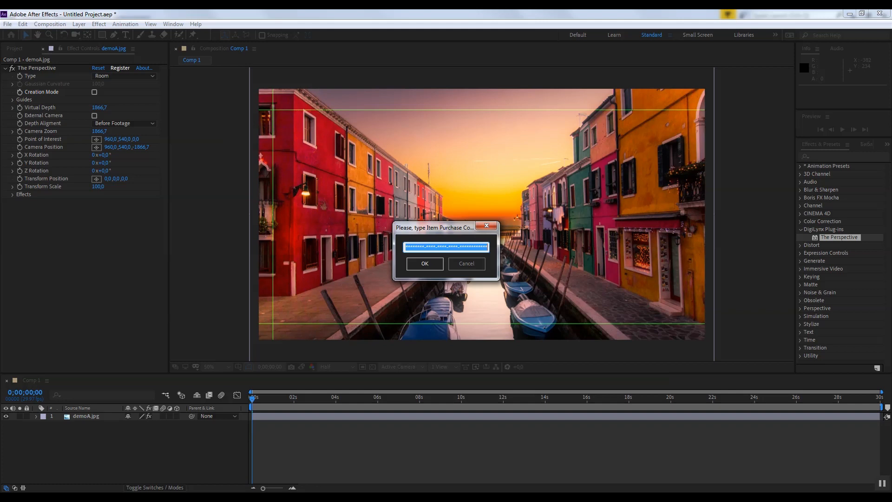
{"action": "mouse_move", "coordinate": [475, 215]}
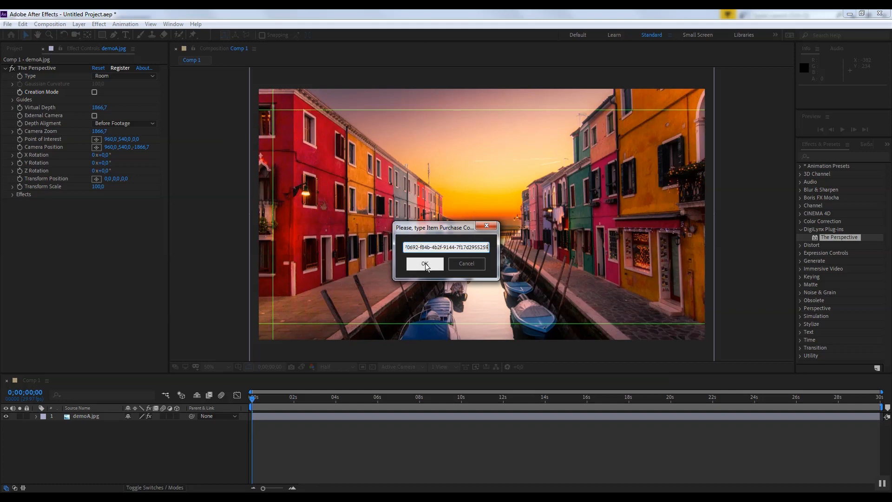
{"action": "left_click", "coordinate": [425, 264]}
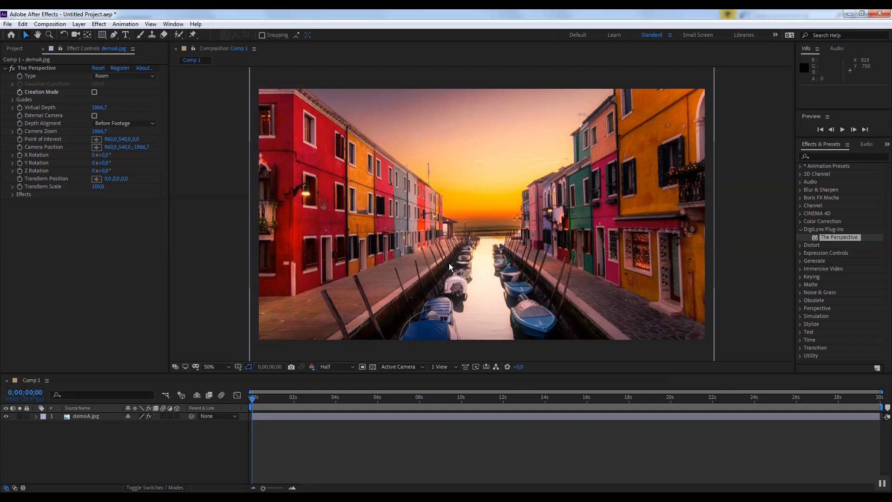
{"action": "left_click", "coordinate": [11, 98]}
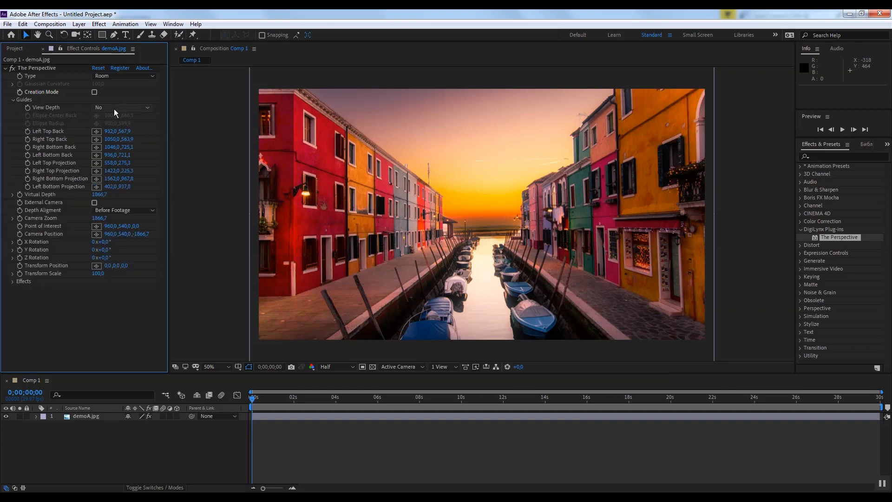
{"action": "left_click", "coordinate": [122, 107]}
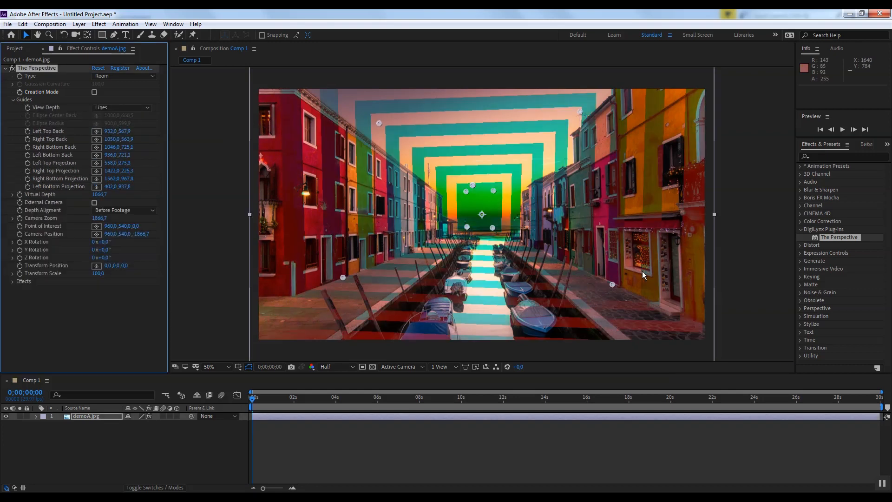
{"action": "mouse_move", "coordinate": [659, 97]}
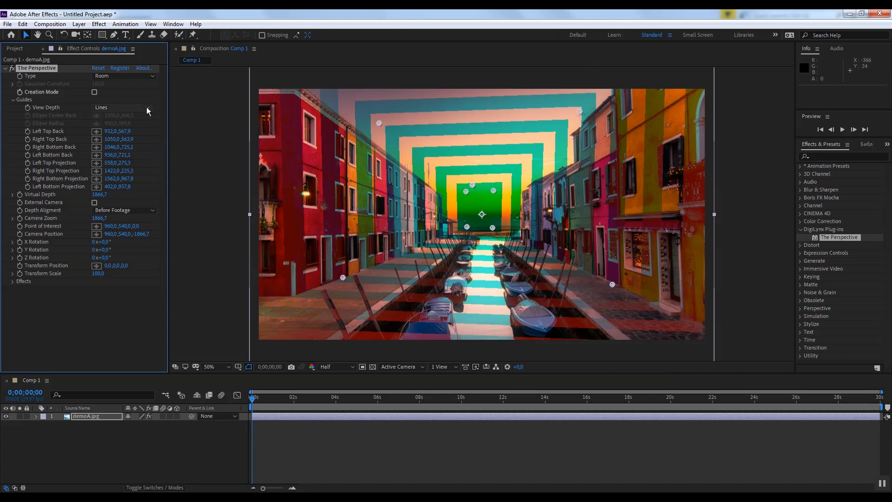
{"action": "left_click", "coordinate": [121, 107]}
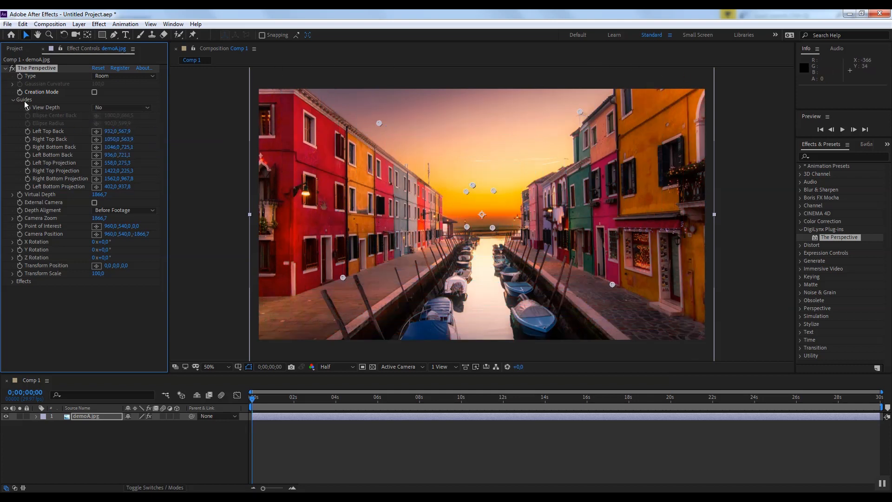
{"action": "left_click", "coordinate": [11, 99]}
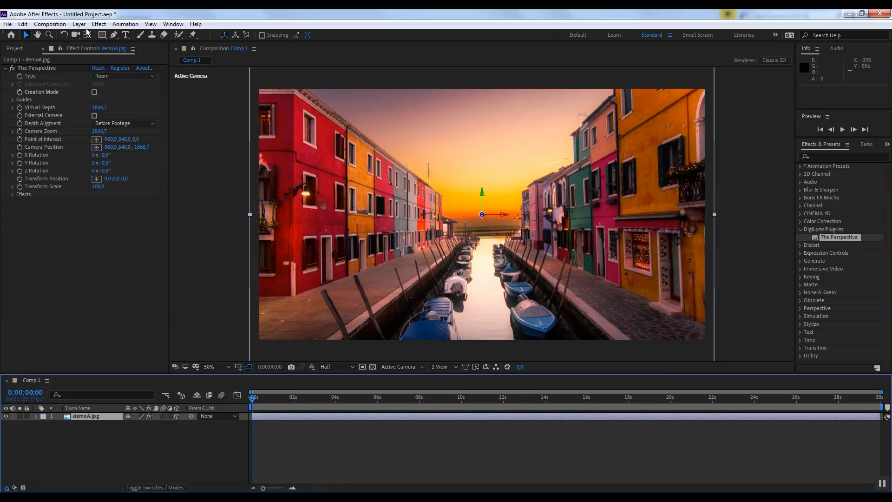
Add Camera 1 to Comp 1 and set the Venice photo's Perspective to follow the external camera.
{"action": "left_click", "coordinate": [79, 24]}
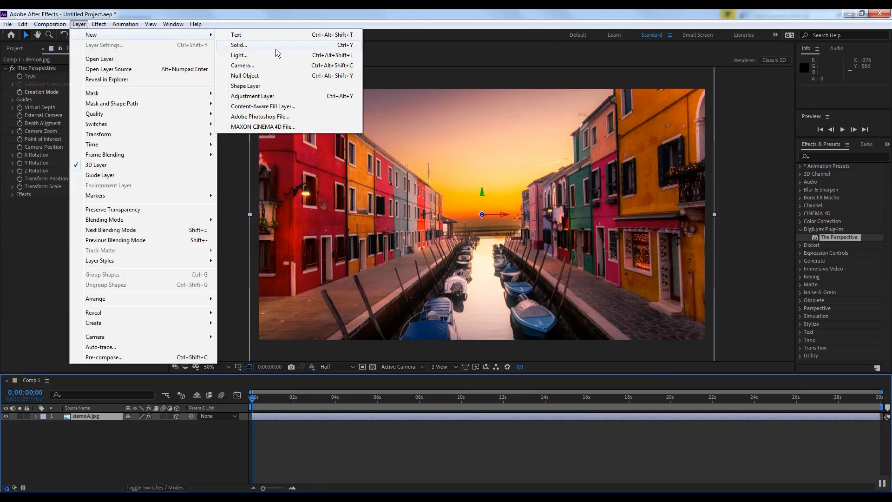
{"action": "left_click", "coordinate": [243, 65]}
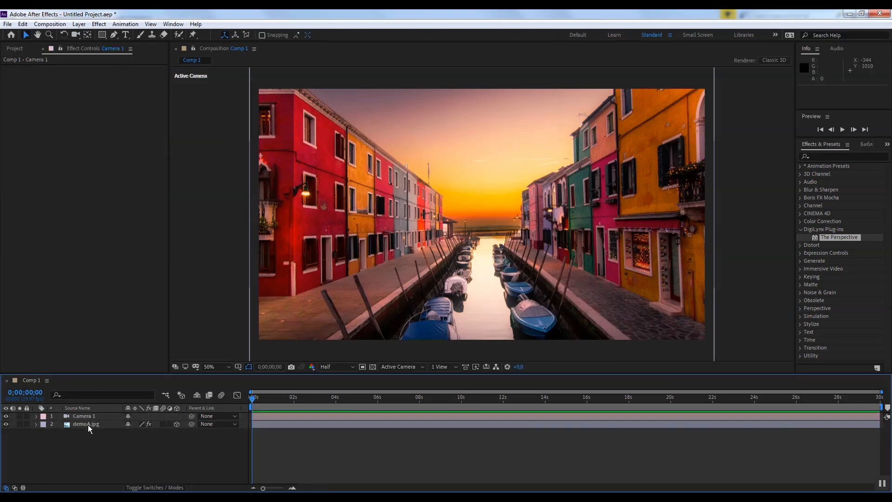
{"action": "left_click", "coordinate": [85, 423]}
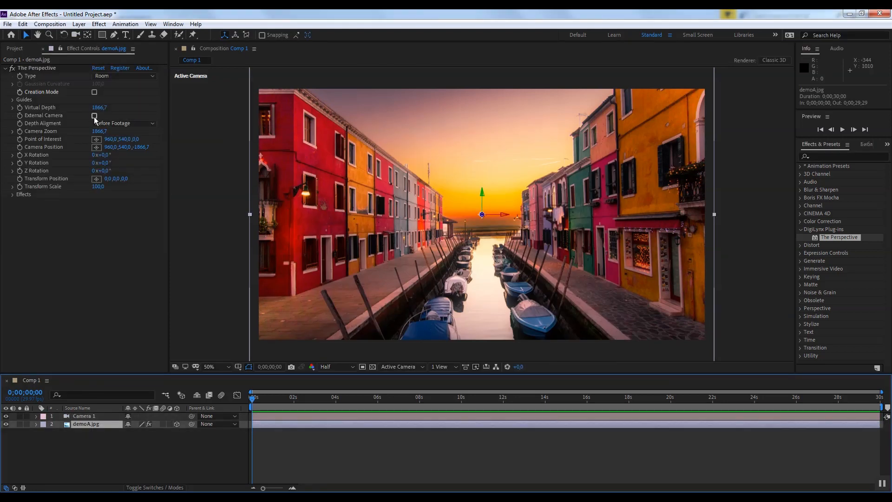
{"action": "left_click", "coordinate": [95, 115]}
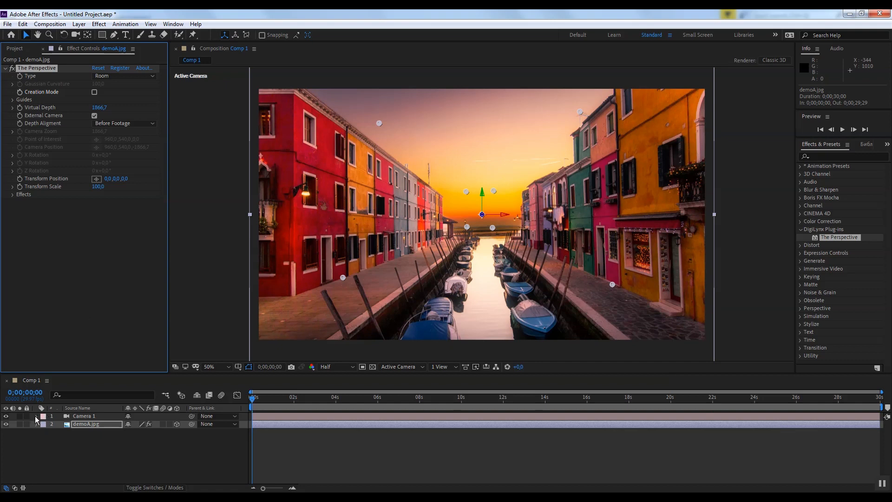
Orbit and move Camera 1 to check the Venice room's depth.
{"action": "left_click", "coordinate": [29, 415]}
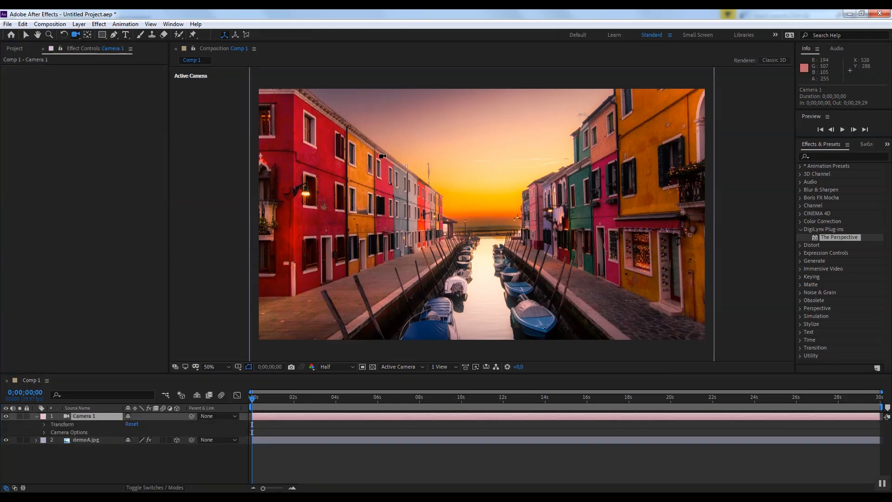
{"action": "left_click_drag", "start_coordinate": [382, 156], "coordinate": [386, 141]}
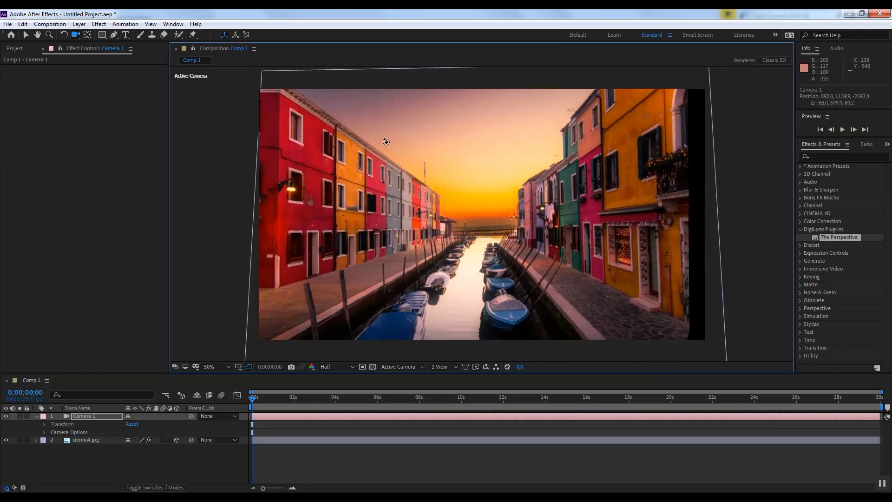
{"action": "left_click_drag", "start_coordinate": [385, 141], "coordinate": [382, 156]}
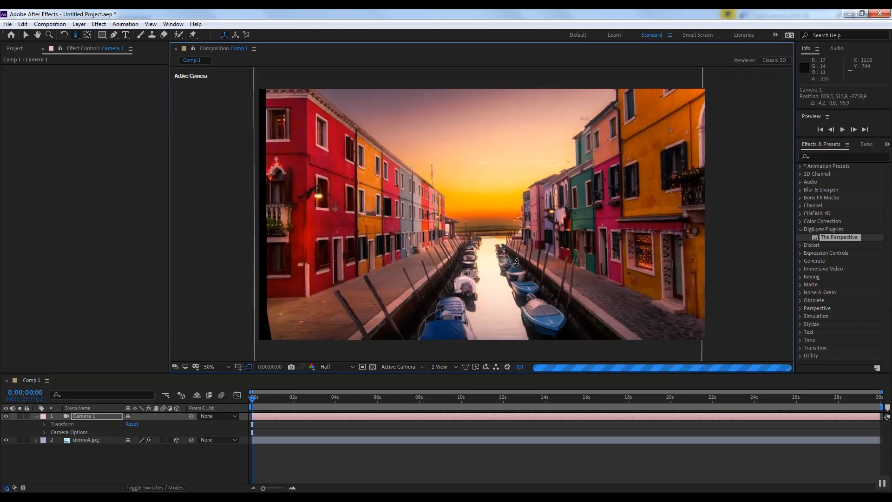
{"action": "left_click_drag", "start_coordinate": [517, 261], "coordinate": [574, 259]}
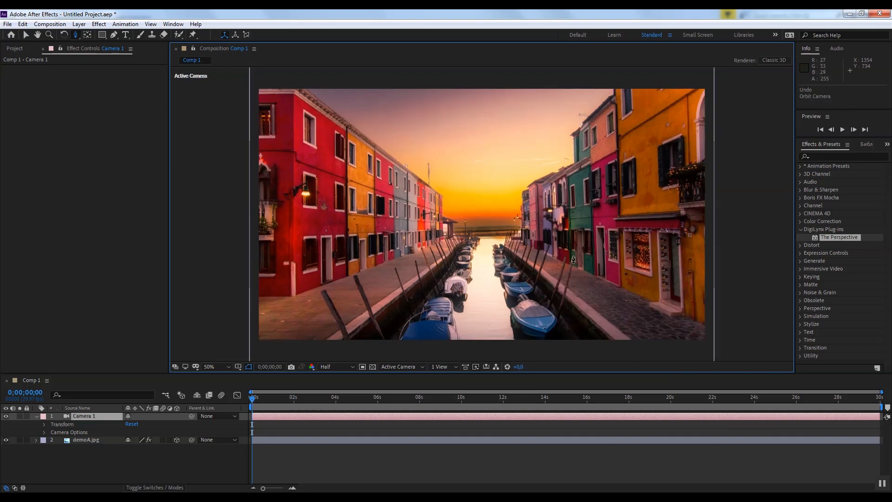
{"action": "left_click", "coordinate": [79, 25]}
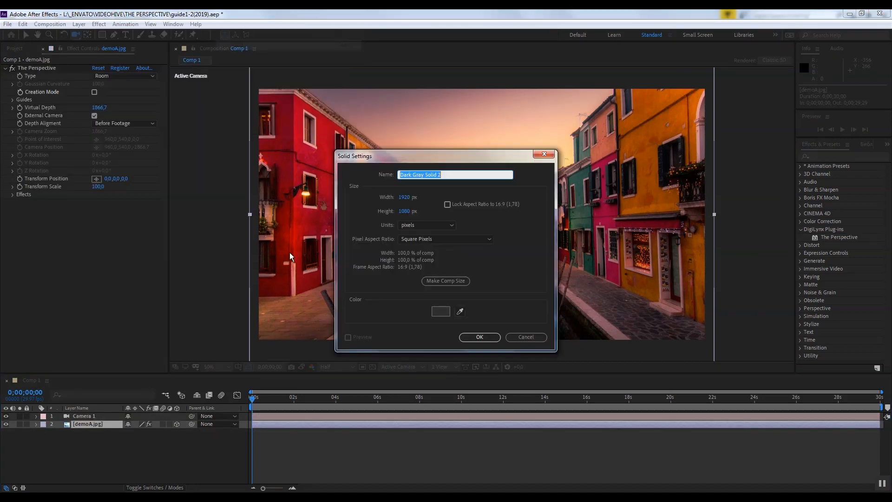
Create a dark gray solid with a Grid effect behind the Venice photo.
{"action": "left_click", "coordinate": [479, 338]}
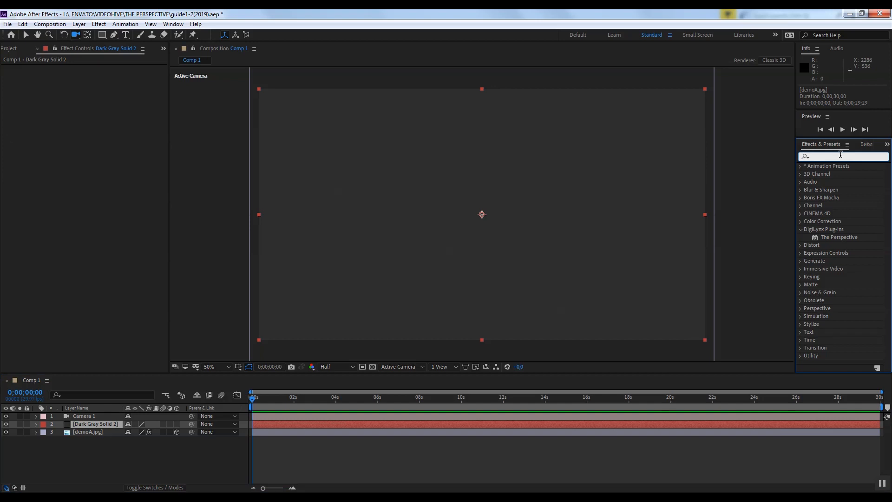
{"action": "type", "text": "grid"}
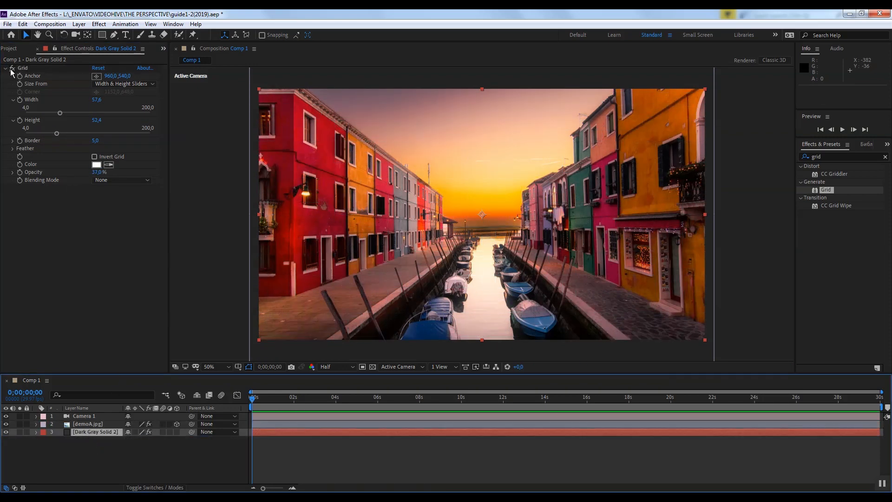
{"action": "left_click", "coordinate": [11, 67]}
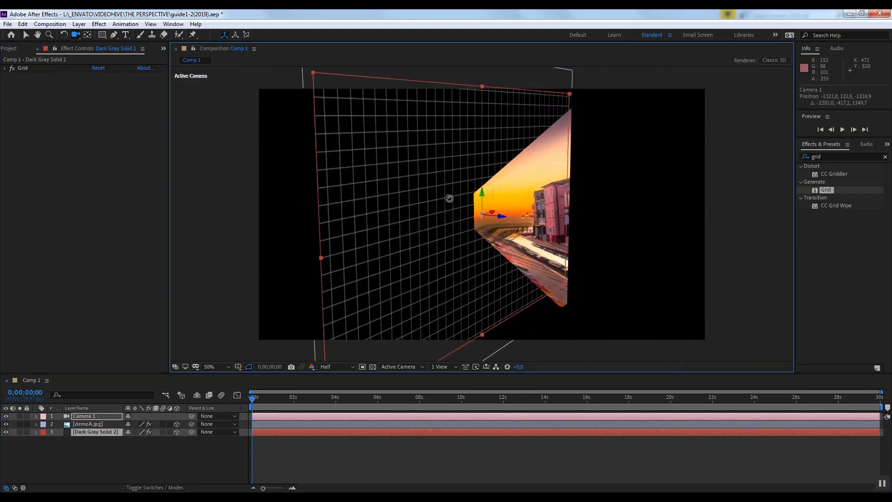
{"action": "left_click", "coordinate": [86, 423]}
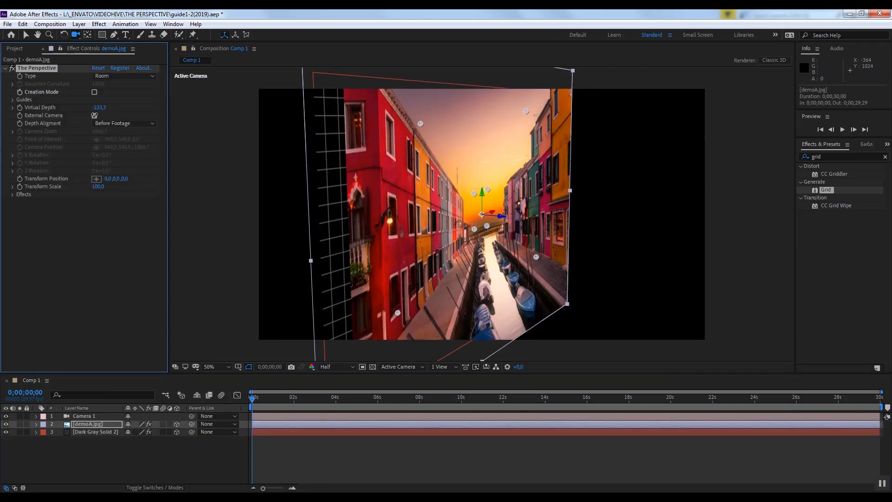
{"action": "left_click", "coordinate": [95, 115]}
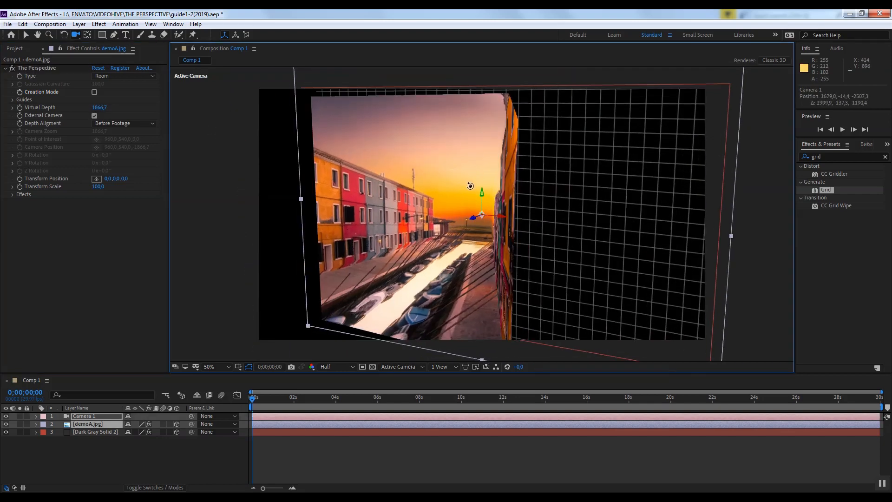
Orbit to see the grid and try Depth Alignment after the footage.
{"action": "left_click_drag", "start_coordinate": [470, 185], "coordinate": [528, 185]}
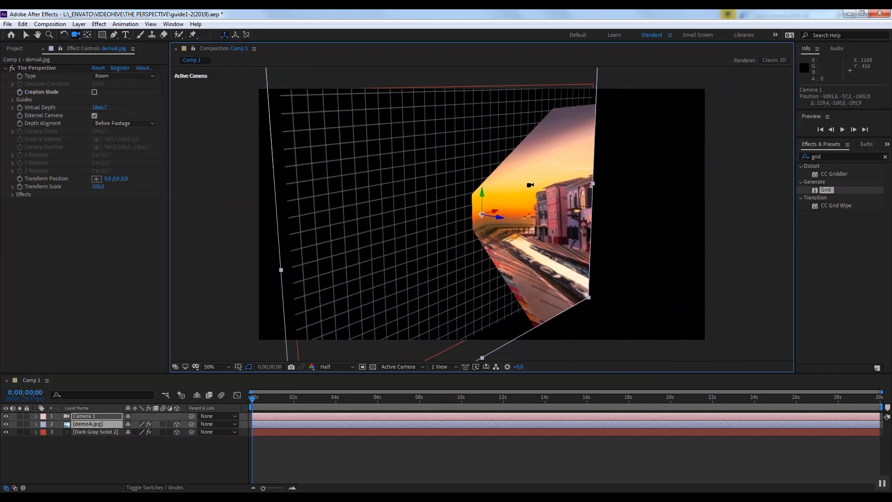
{"action": "left_click", "coordinate": [122, 122]}
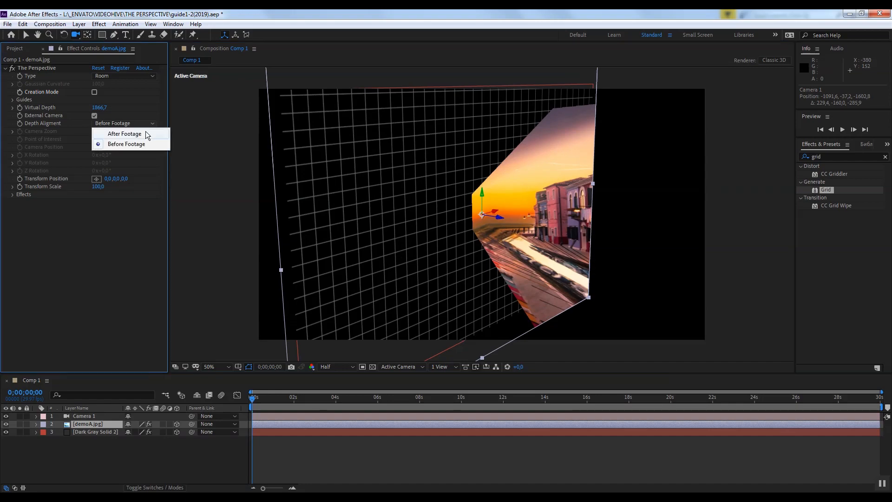
{"action": "left_click", "coordinate": [123, 134]}
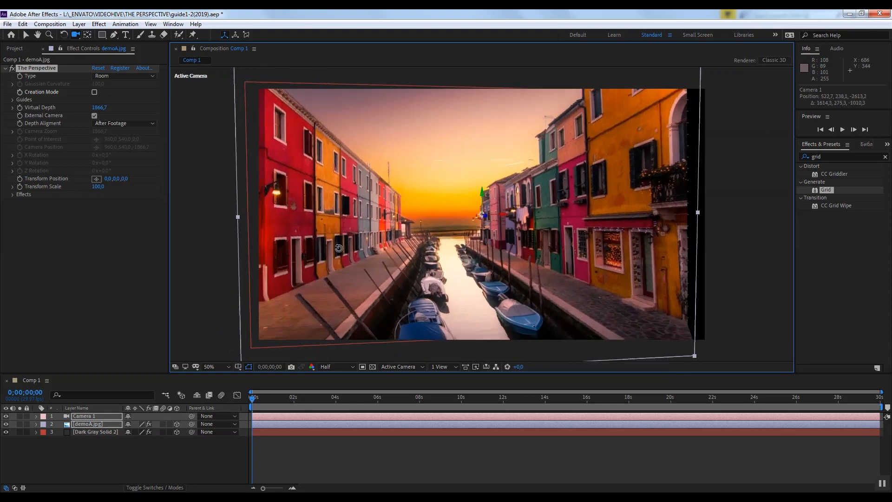
{"action": "left_click", "coordinate": [123, 123]}
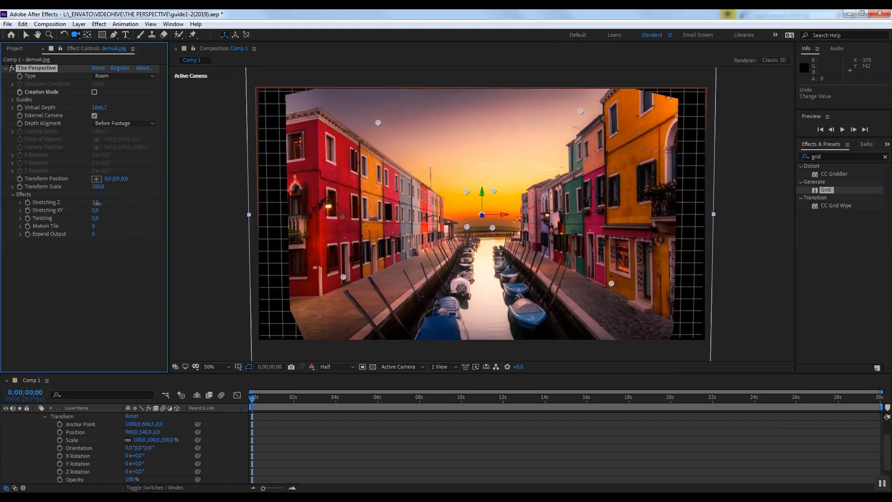
Scrub Stretching Z and set Motion Tile to 200 on the Venice photo's Perspective.
{"action": "left_click_drag", "start_coordinate": [96, 201], "coordinate": [88, 206]}
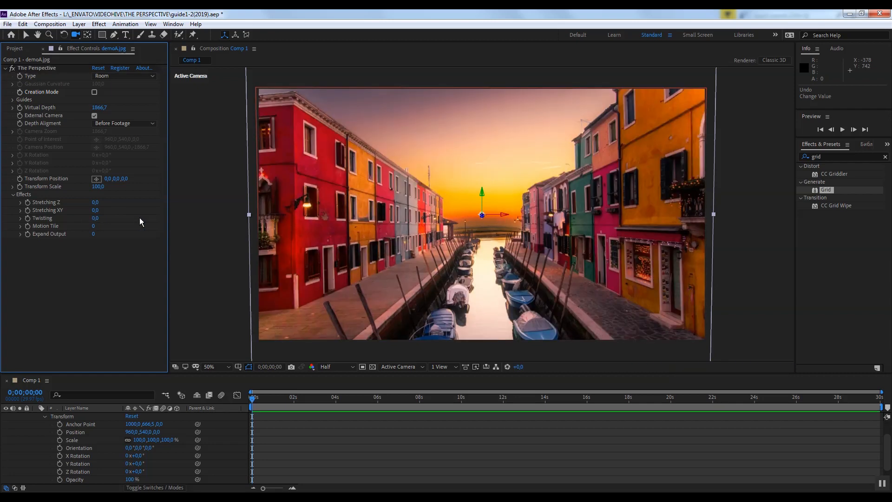
{"action": "mouse_move", "coordinate": [492, 266]}
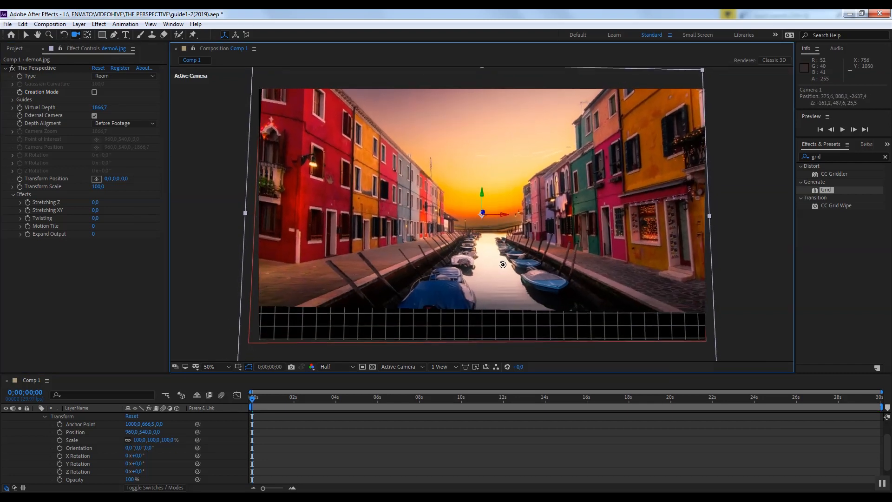
{"action": "left_click", "coordinate": [94, 226]}
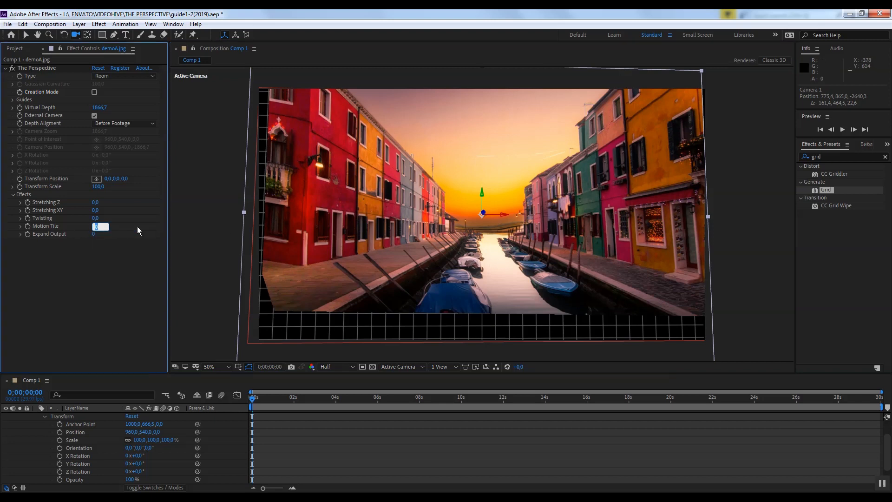
{"action": "type", "text": "200"}
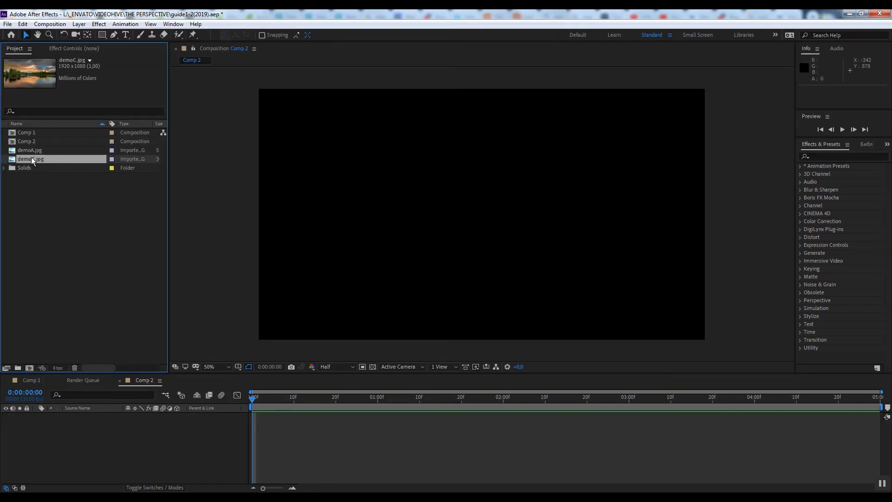
Place demoC.jpg in Comp 2 with a Cone Perspective centered over the distant trees, guides off.
{"action": "left_click_drag", "start_coordinate": [29, 159], "coordinate": [460, 416]}
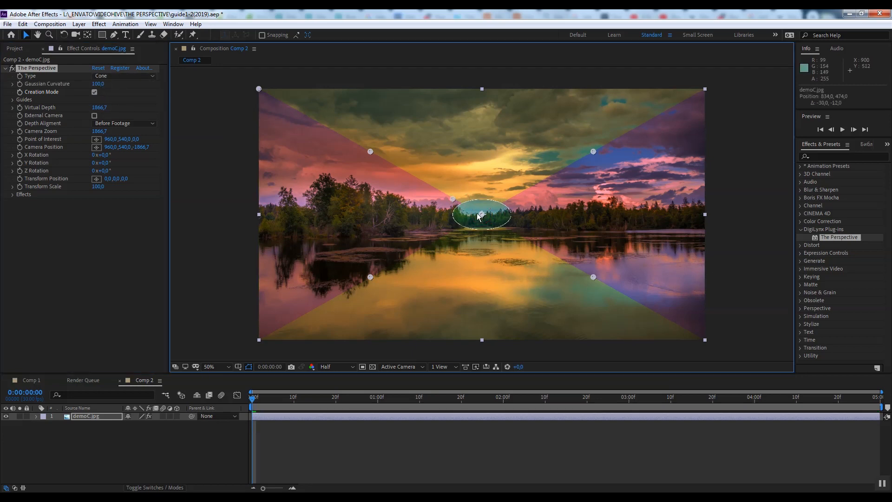
{"action": "left_click_drag", "start_coordinate": [483, 217], "coordinate": [482, 212]}
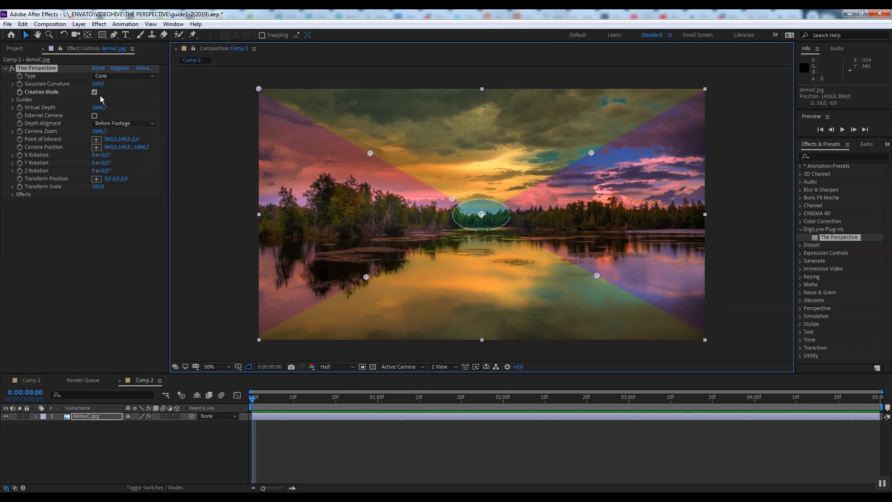
{"action": "left_click", "coordinate": [95, 92]}
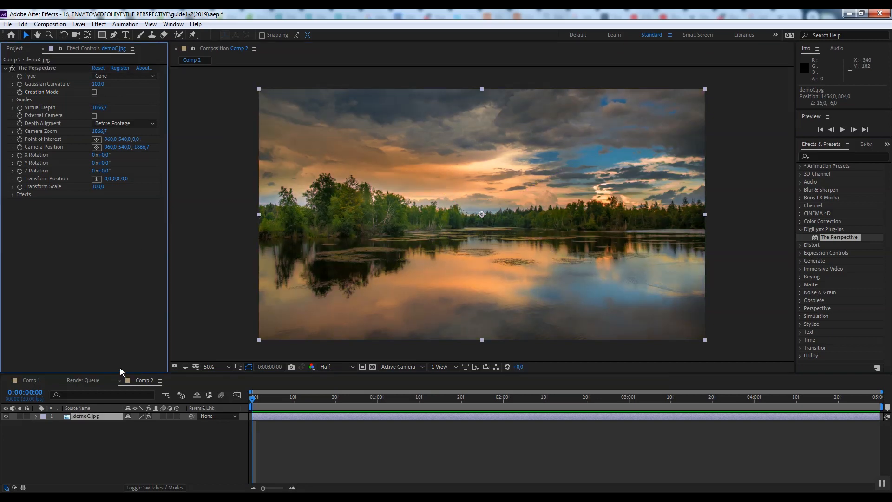
{"action": "left_click", "coordinate": [78, 24]}
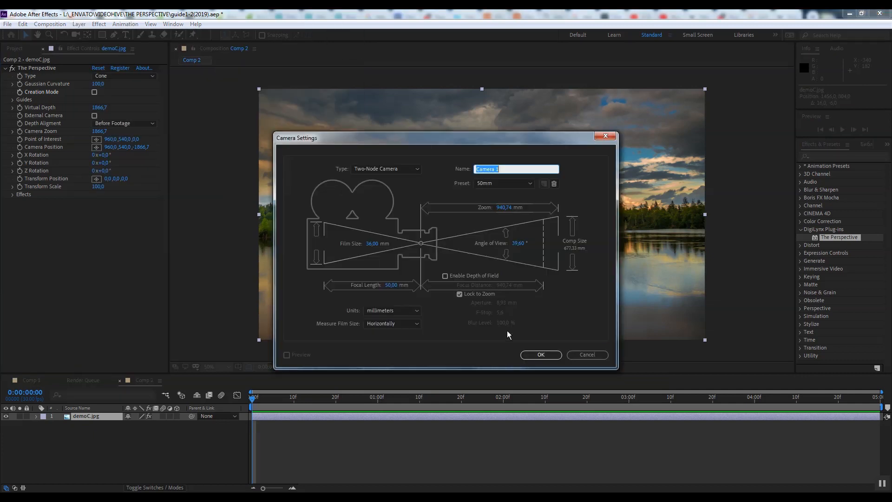
Create a Two-Node camera in Comp 2 and paste in the grid solid from Comp 1.
{"action": "left_click", "coordinate": [541, 354]}
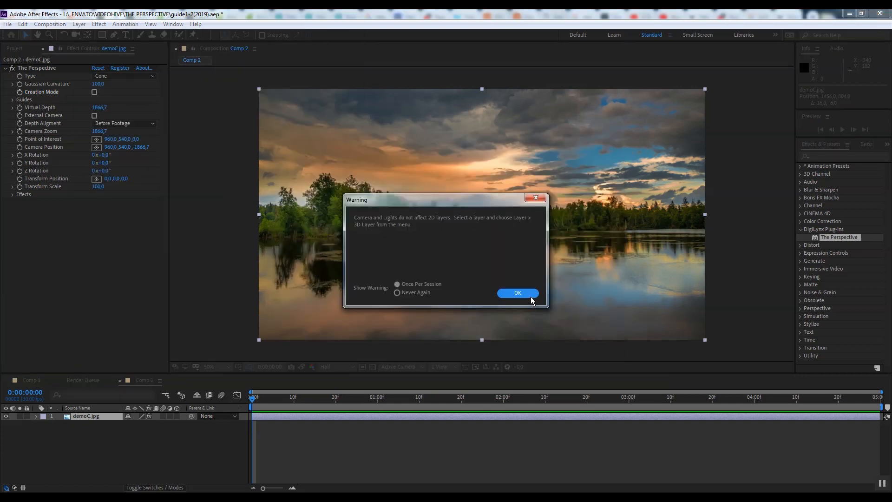
{"action": "left_click", "coordinate": [517, 293]}
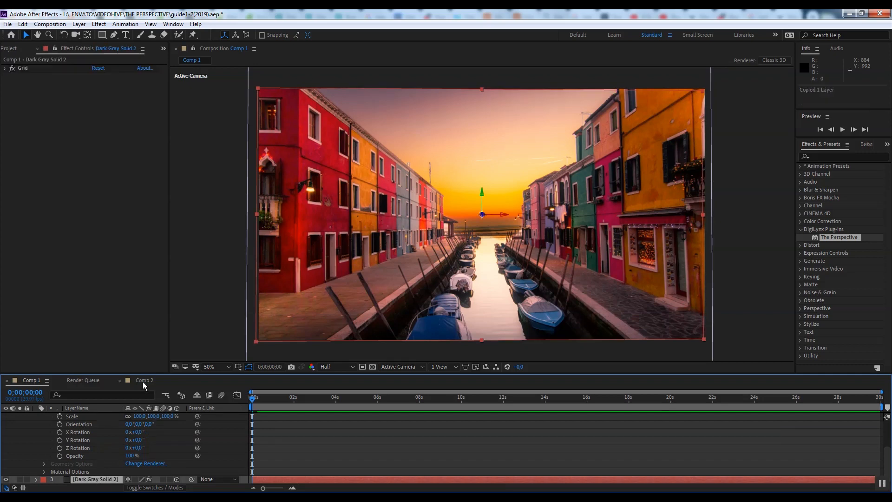
{"action": "left_click", "coordinate": [144, 380]}
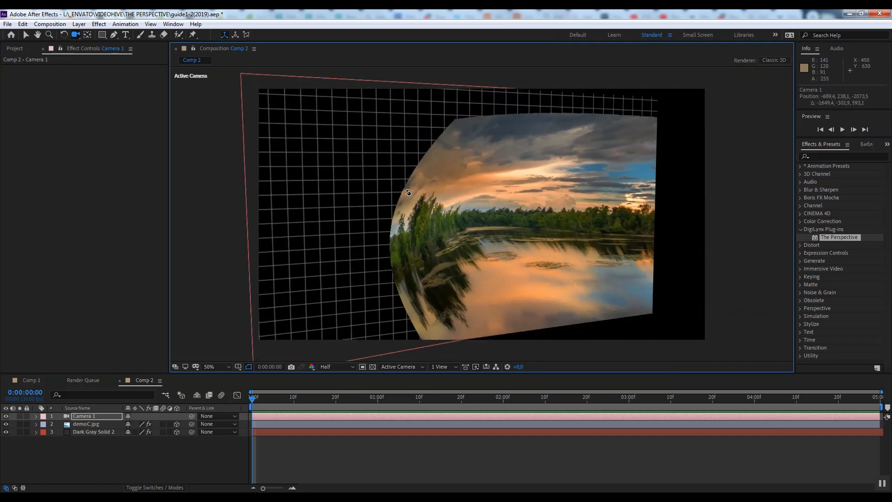
Orbit around the cone and make the lake's Perspective follow the scene camera.
{"action": "left_click_drag", "start_coordinate": [408, 193], "coordinate": [418, 188]}
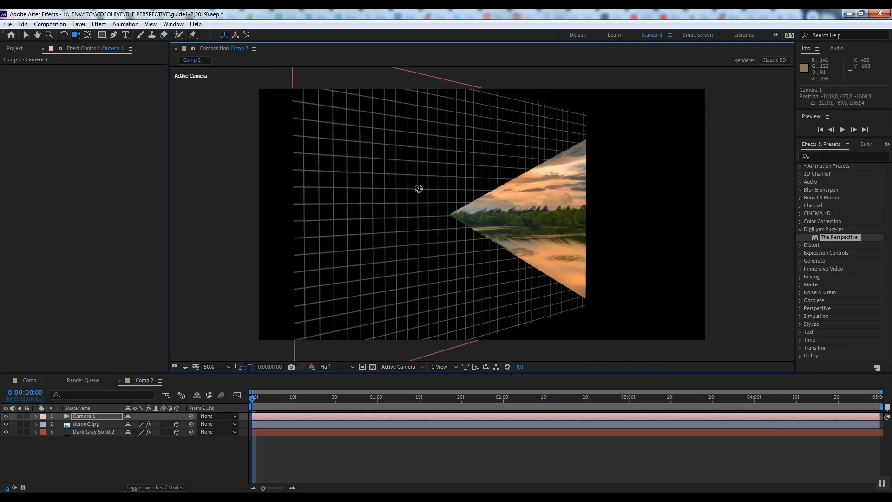
{"action": "left_click_drag", "start_coordinate": [418, 188], "coordinate": [391, 204]}
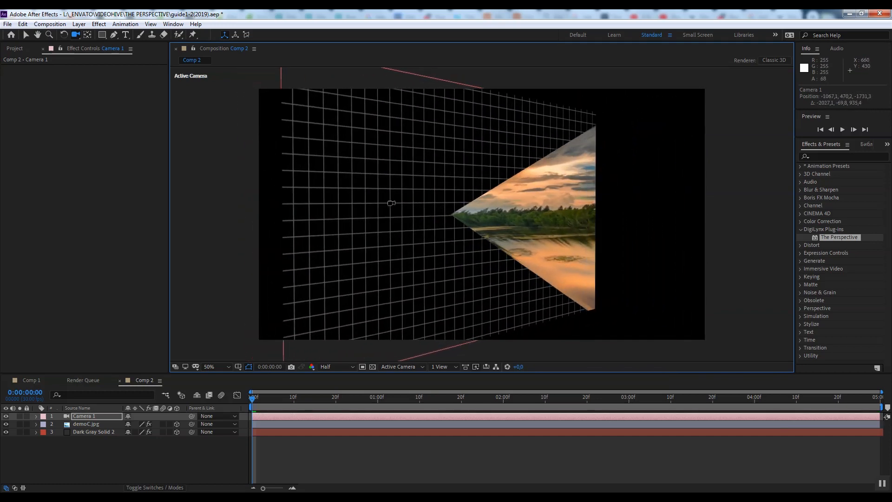
{"action": "left_click", "coordinate": [87, 424]}
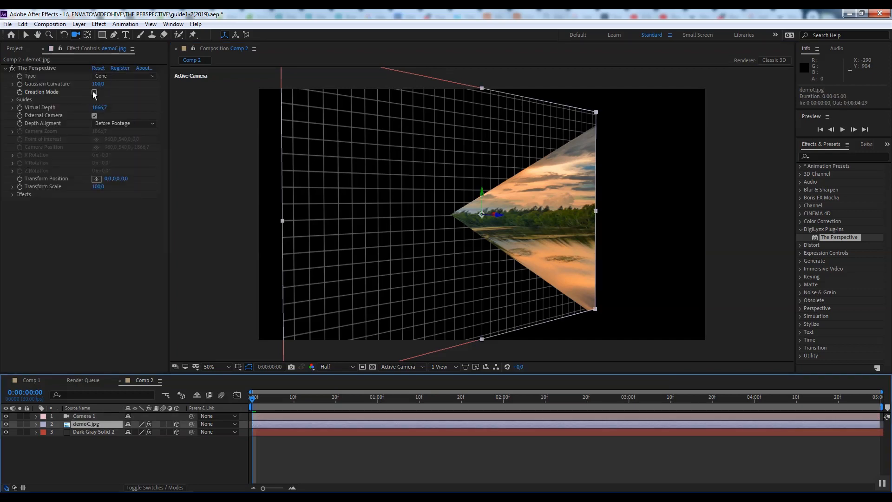
{"action": "mouse_move", "coordinate": [97, 88]}
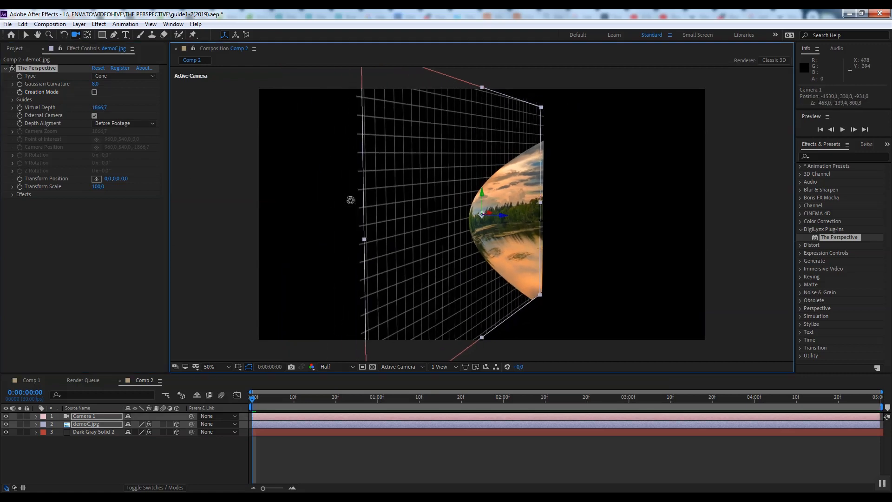
Set Gaussian Curvature to 50 and keyframe Camera 1's position to fly toward the lake.
{"action": "type", "text": "50"}
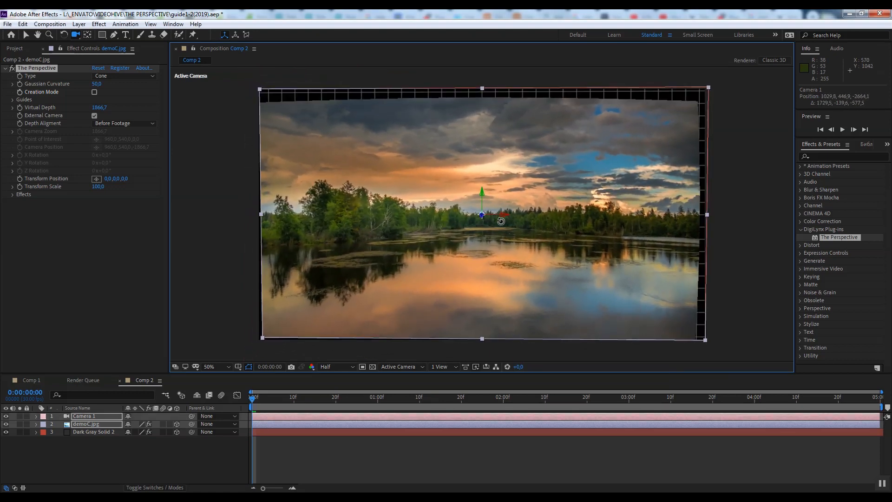
{"action": "left_click", "coordinate": [85, 416]}
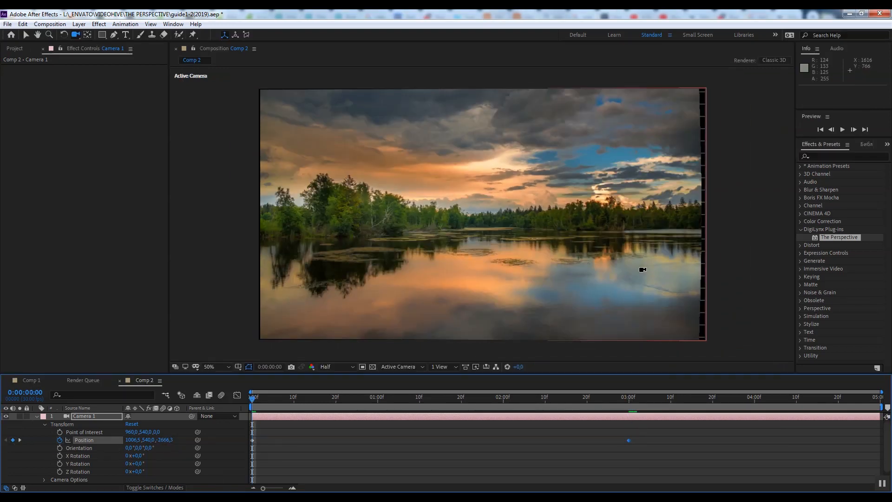
{"action": "key", "text": "Space"}
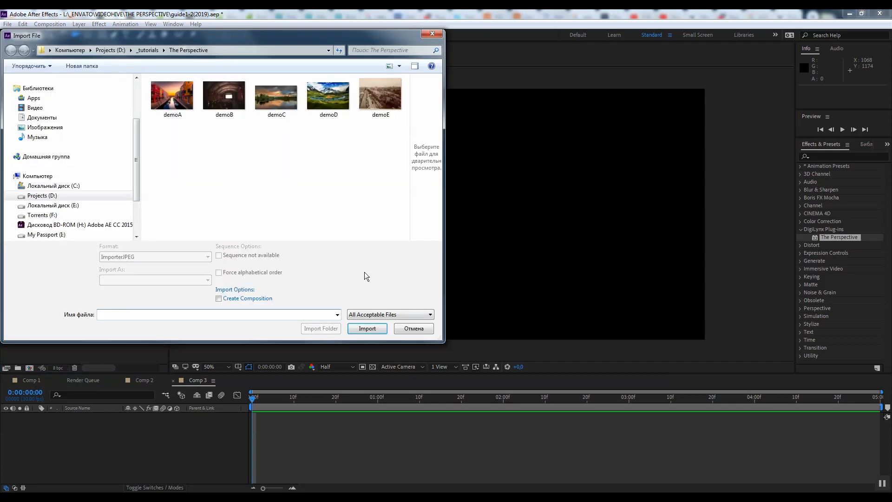
Bring the mountain image demoD.jpg into Comp 3 with The Perspective set to Cone, framing the scene.
{"action": "left_click", "coordinate": [367, 329]}
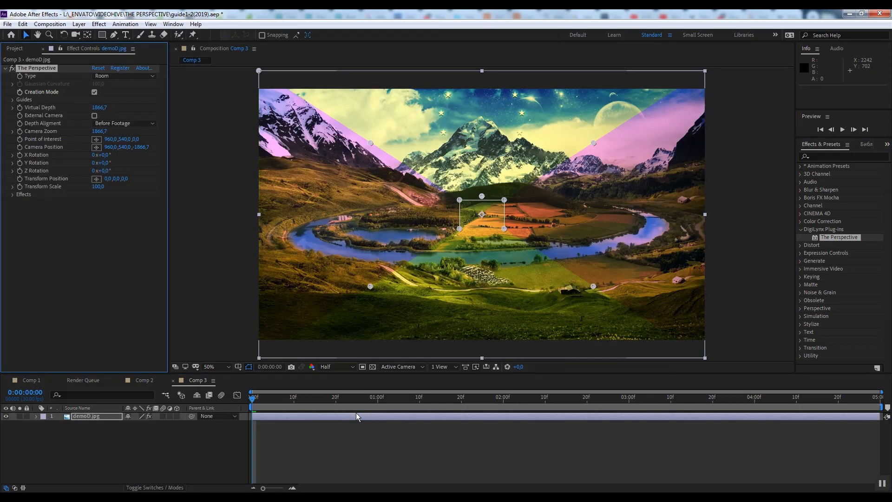
{"action": "left_click", "coordinate": [123, 76]}
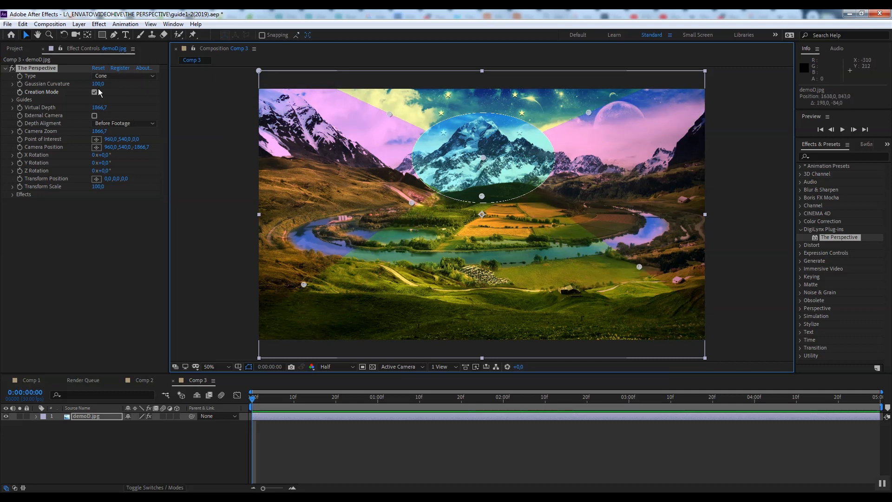
{"action": "left_click", "coordinate": [94, 91]}
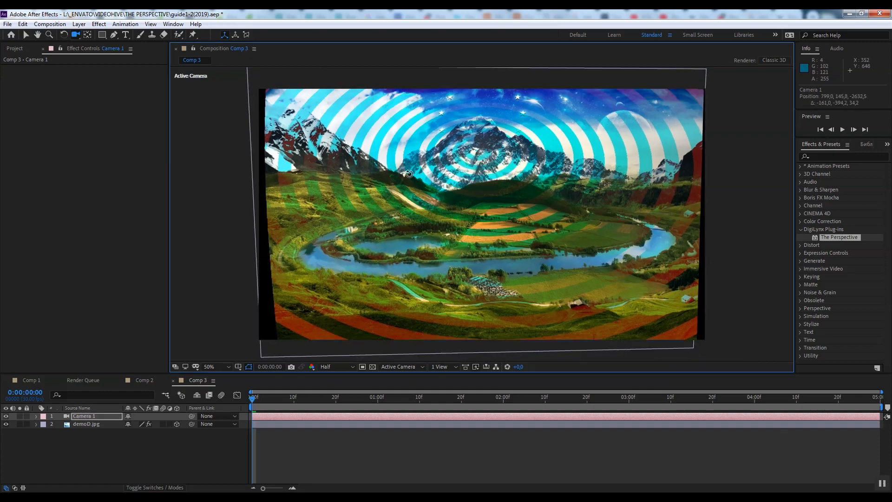
{"action": "left_click_drag", "start_coordinate": [408, 174], "coordinate": [405, 150]}
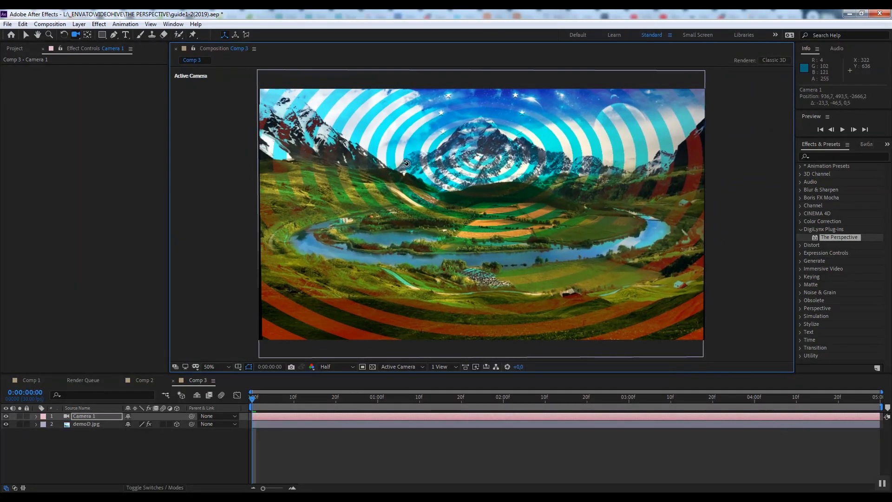
Switch the mountain effect to Conical Frustum following a new external Camera 1, with its properties expanded.
{"action": "left_click", "coordinate": [86, 424]}
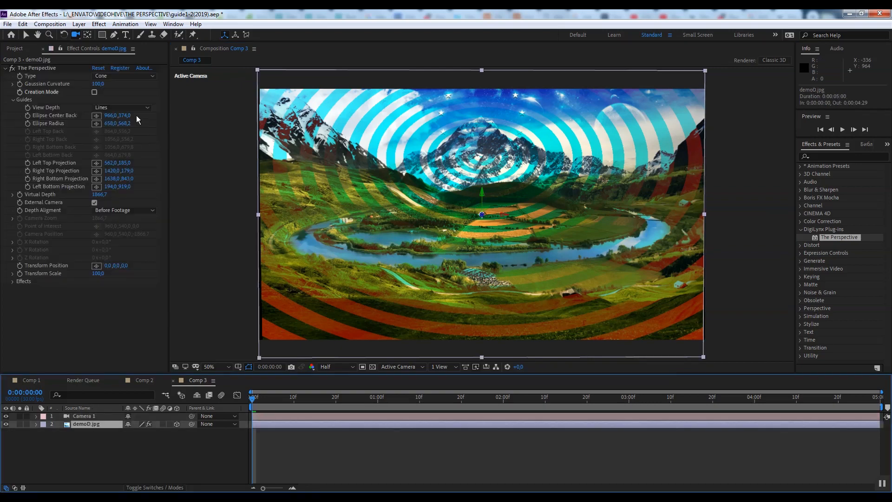
{"action": "left_click", "coordinate": [124, 76]}
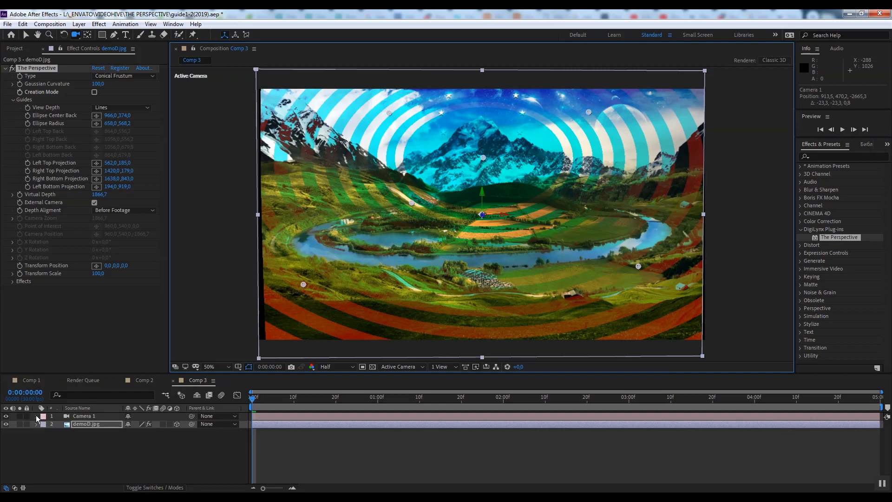
{"action": "left_click", "coordinate": [121, 107]}
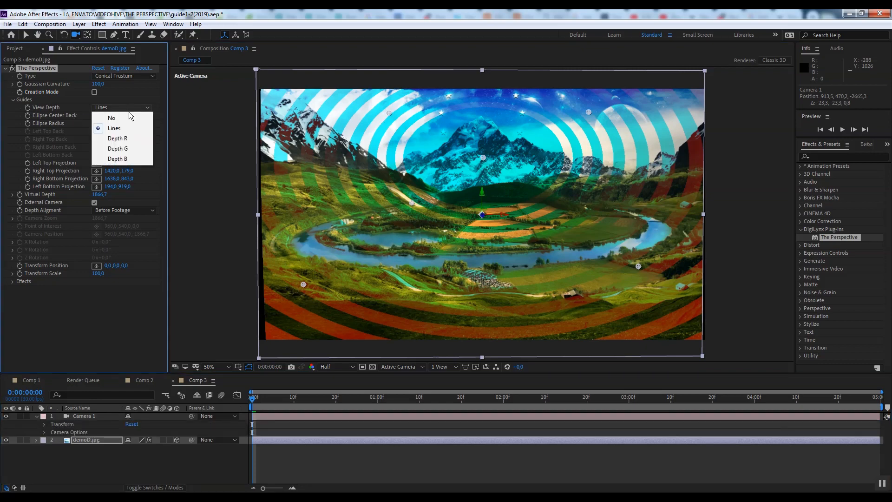
Turn View Depth off and keyframe the camera's fly-in position and Z rotation from 0 to 4 seconds.
{"action": "left_click", "coordinate": [111, 118]}
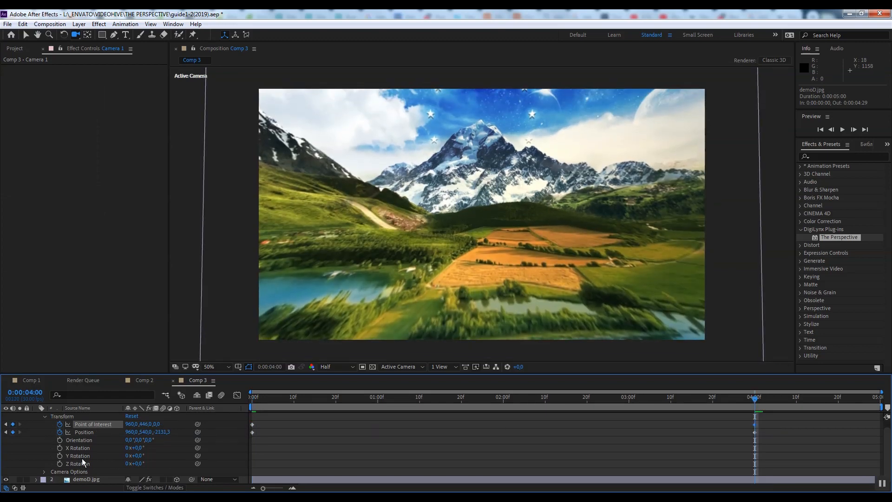
{"action": "left_click", "coordinate": [437, 411]}
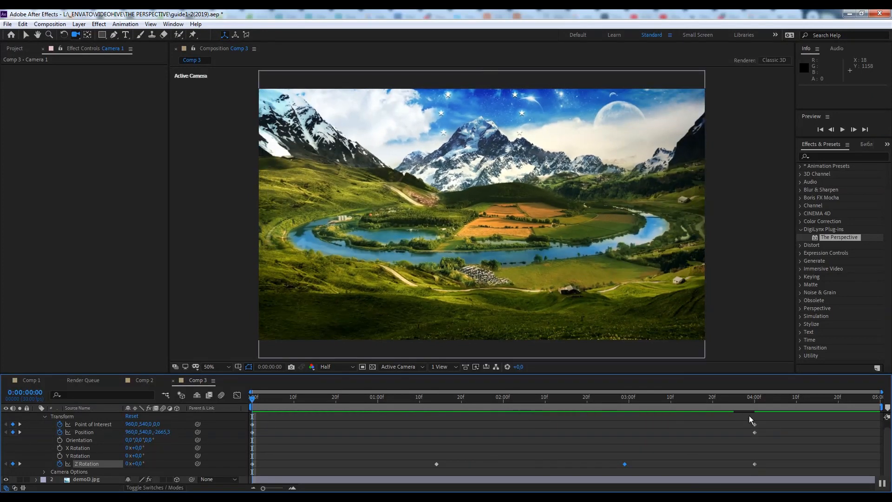
{"action": "left_click", "coordinate": [754, 397]}
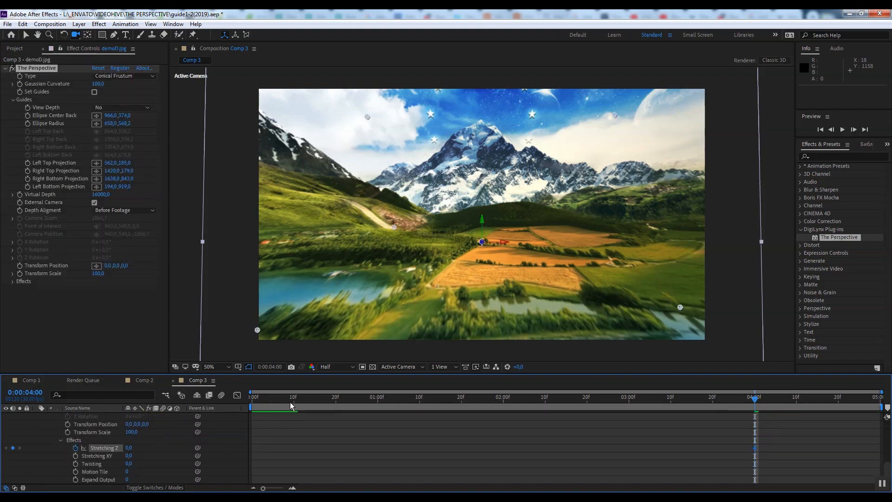
Keyframe Stretching Z from 0 at the start to -2.0 at four seconds, ending back at frame 0.
{"action": "left_click", "coordinate": [130, 447]}
{"action": "type", "text": "-2"}
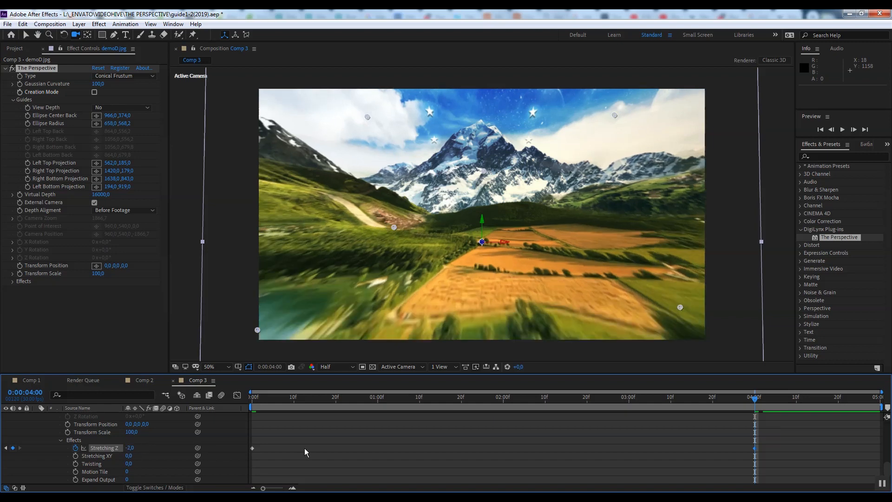
{"action": "left_click", "coordinate": [252, 405]}
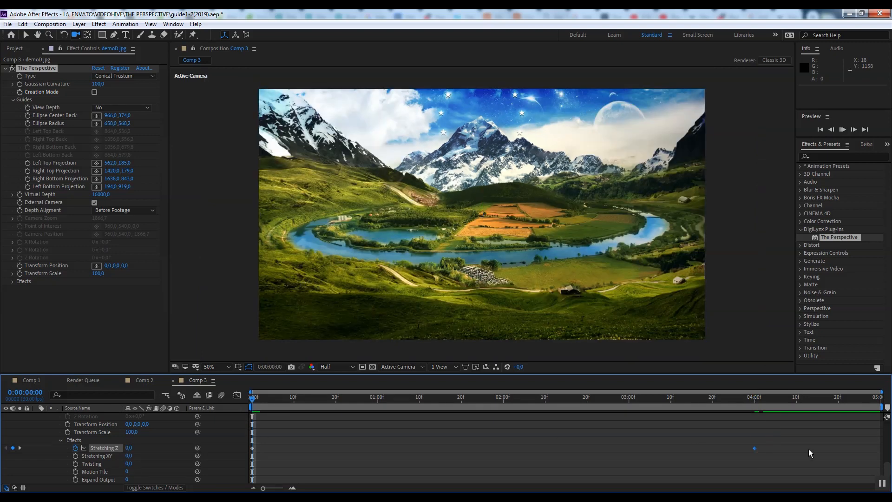